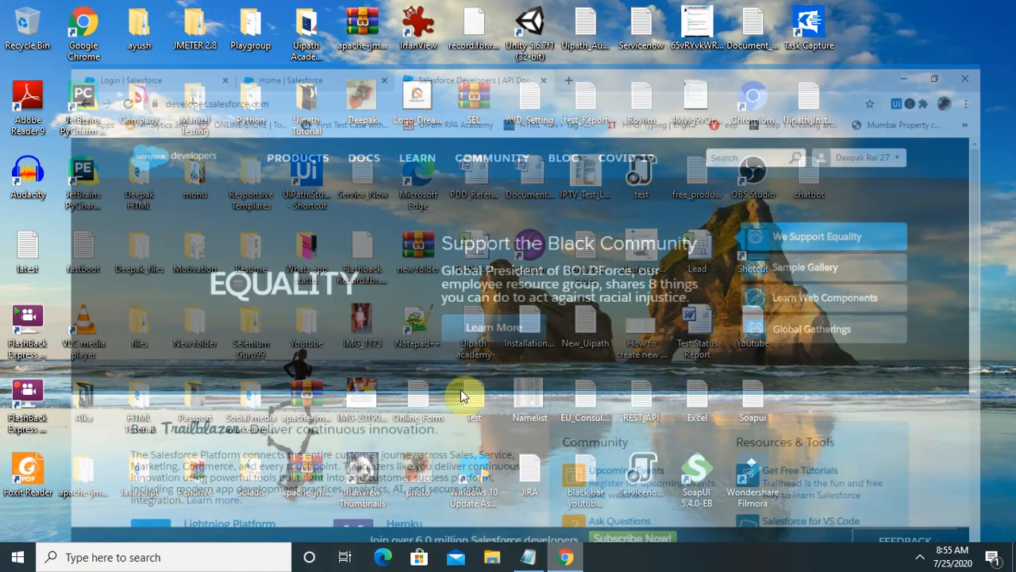
mouse_move(695, 11)
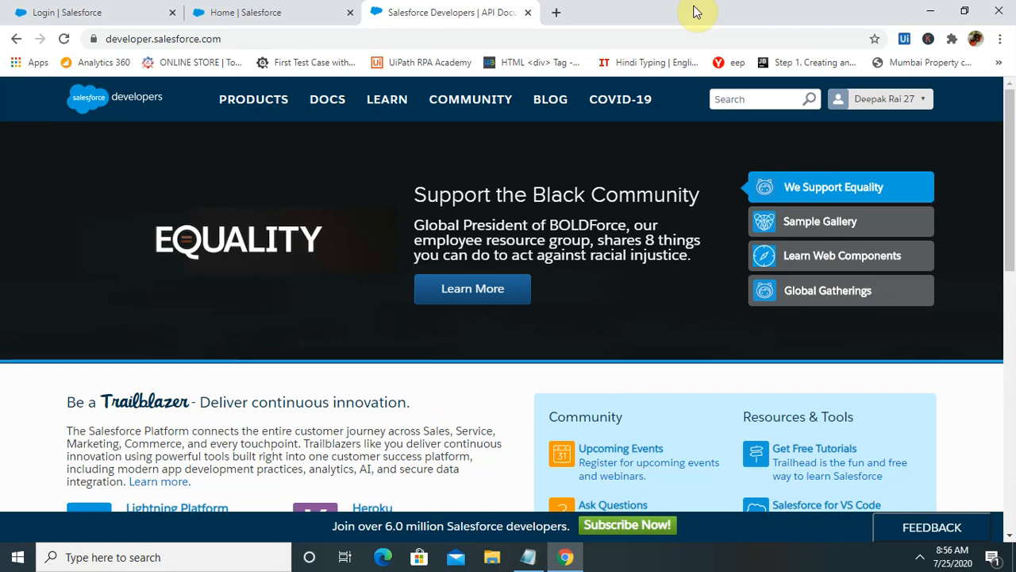
mouse_move(262, 13)
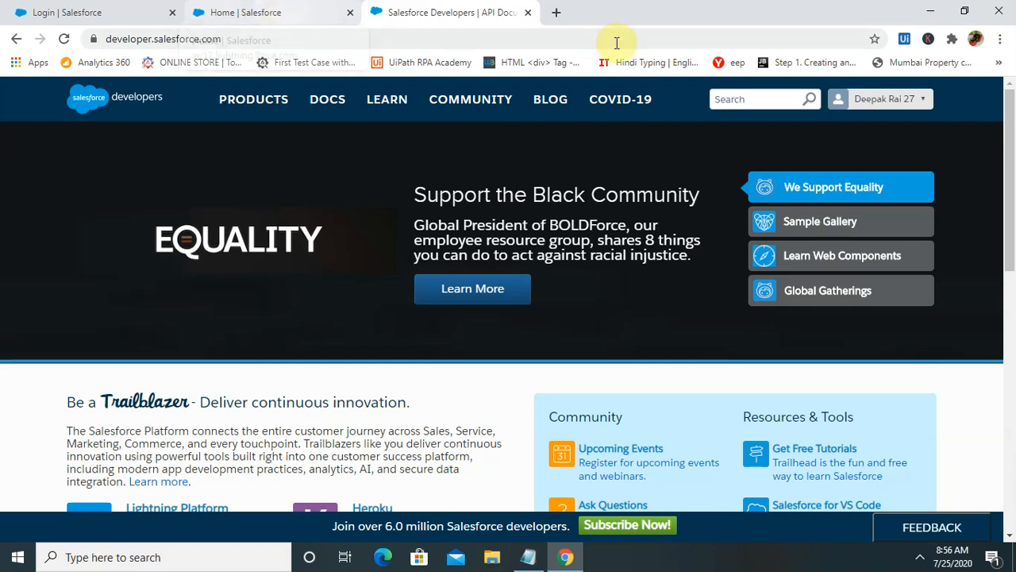
mouse_move(667, 18)
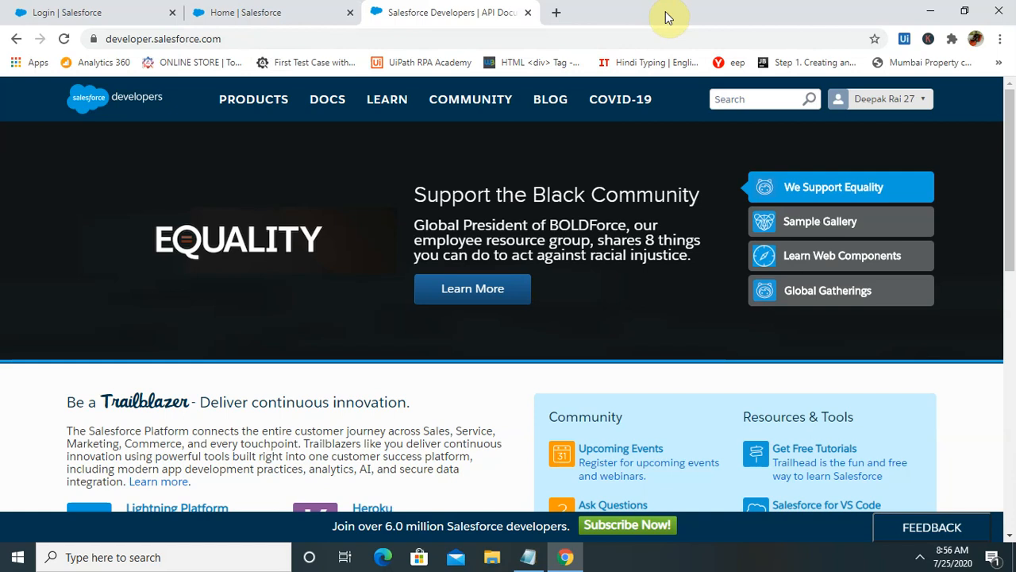
mouse_move(663, 29)
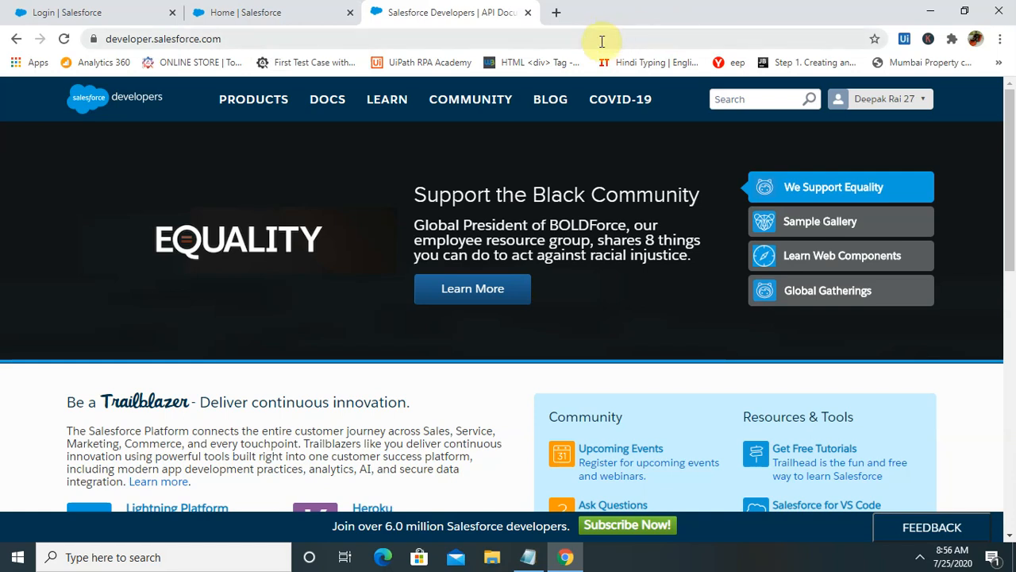
mouse_move(271, 34)
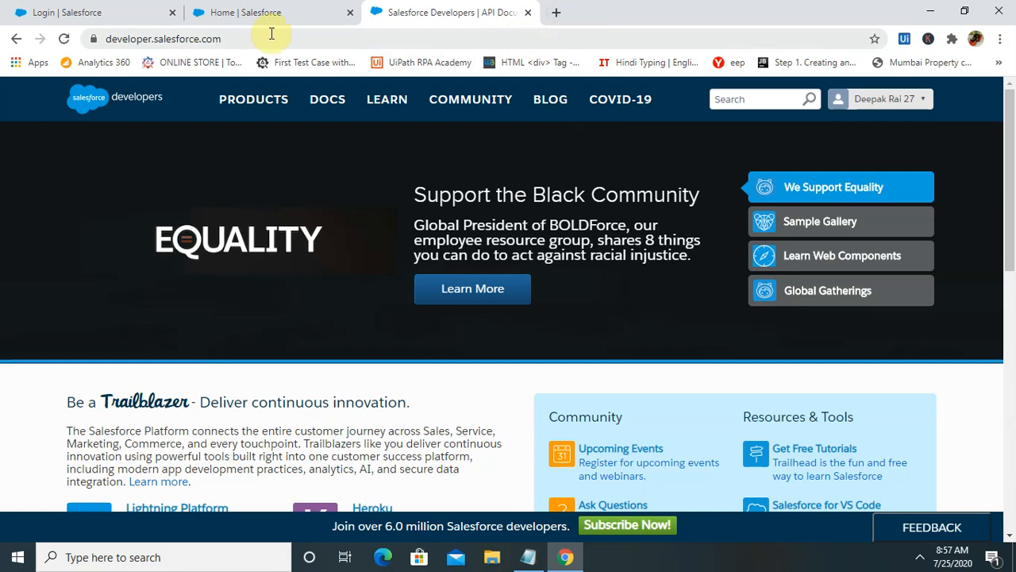
mouse_move(616, 20)
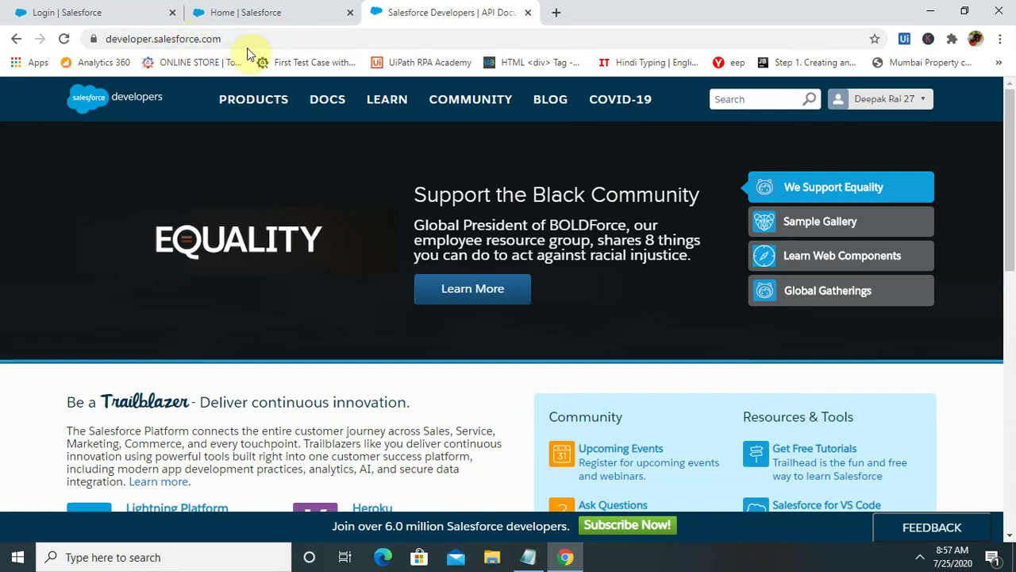
mouse_move(356, 76)
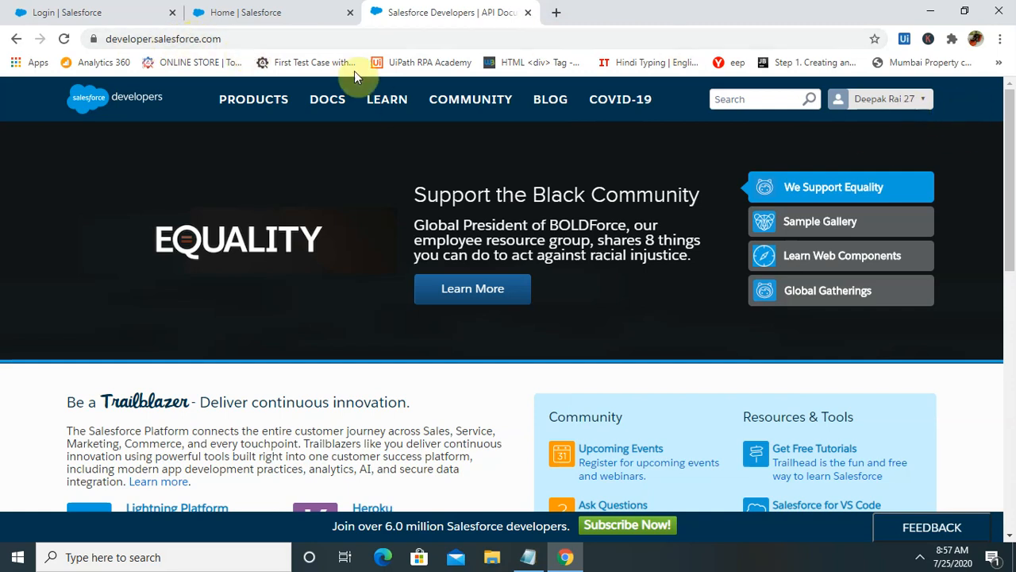
- Submit the empty Developer Edition signup form so the required Company warning appears, then move to the login page
click(254, 99)
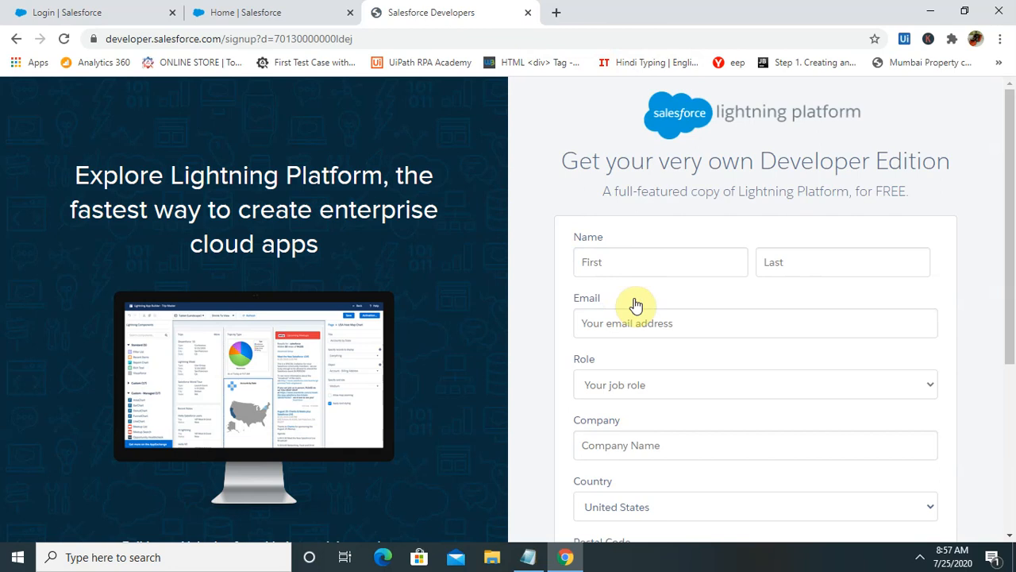
scroll(down, 3)
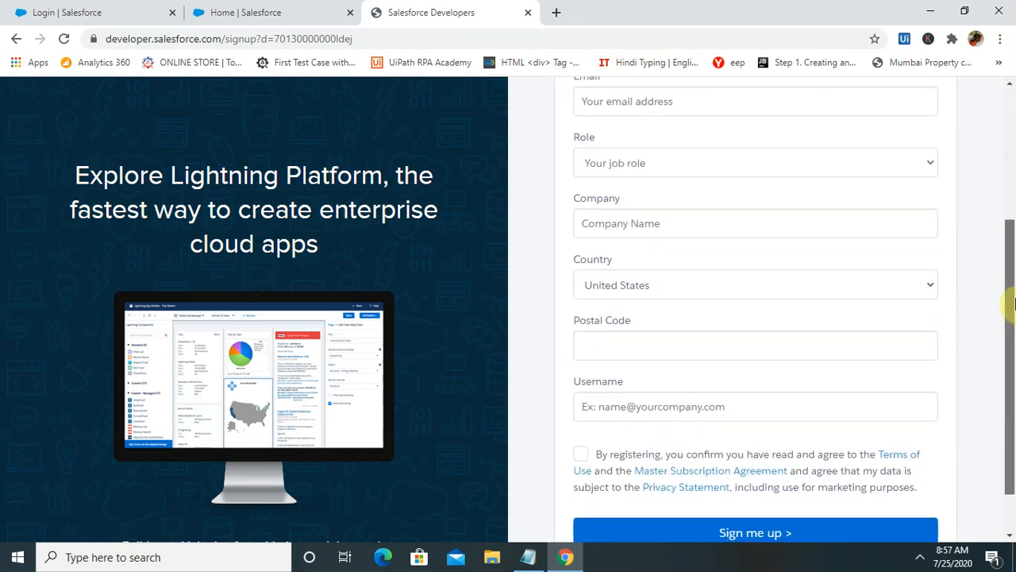
scroll(up, 3)
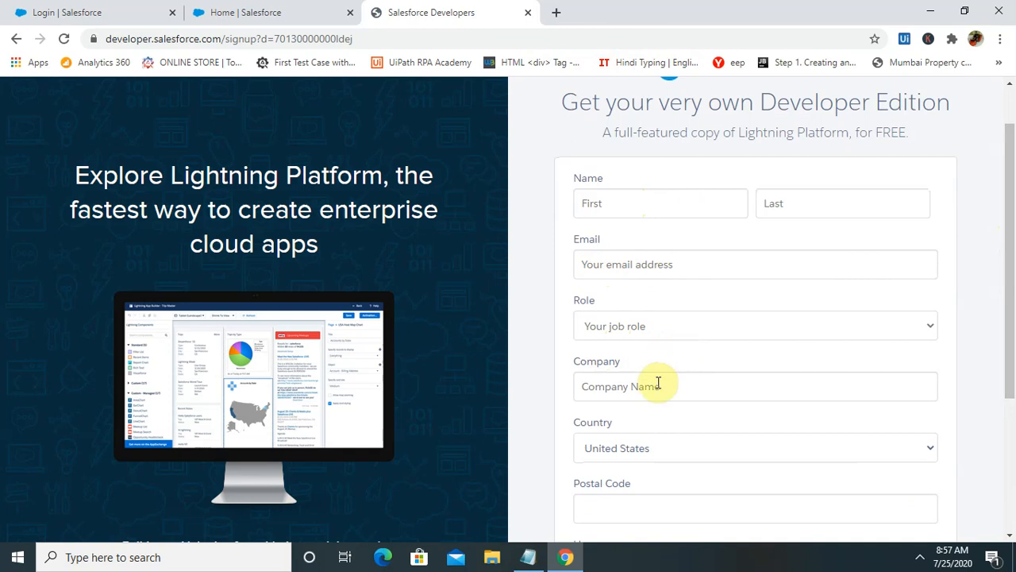
mouse_move(756, 388)
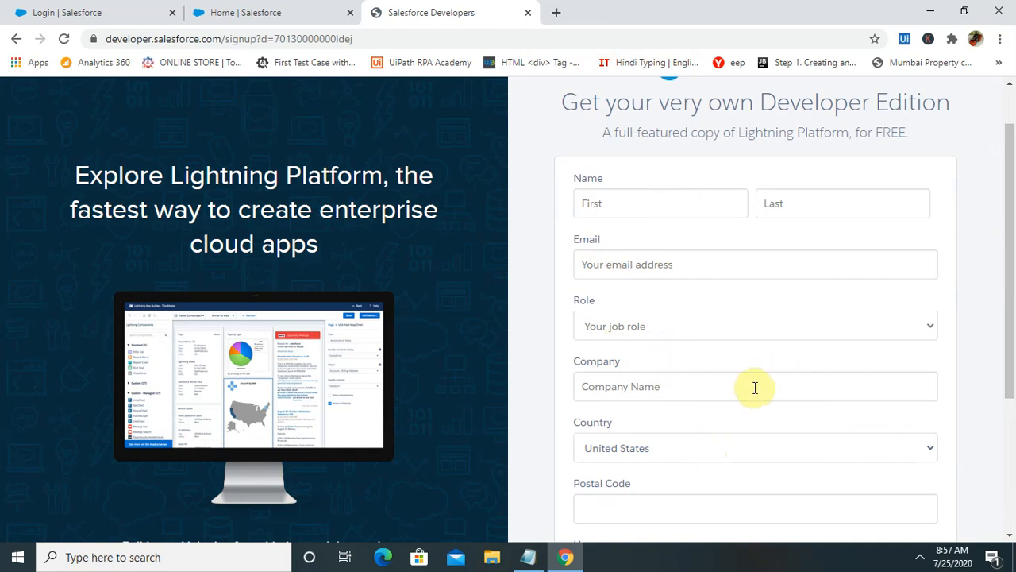
click(755, 386)
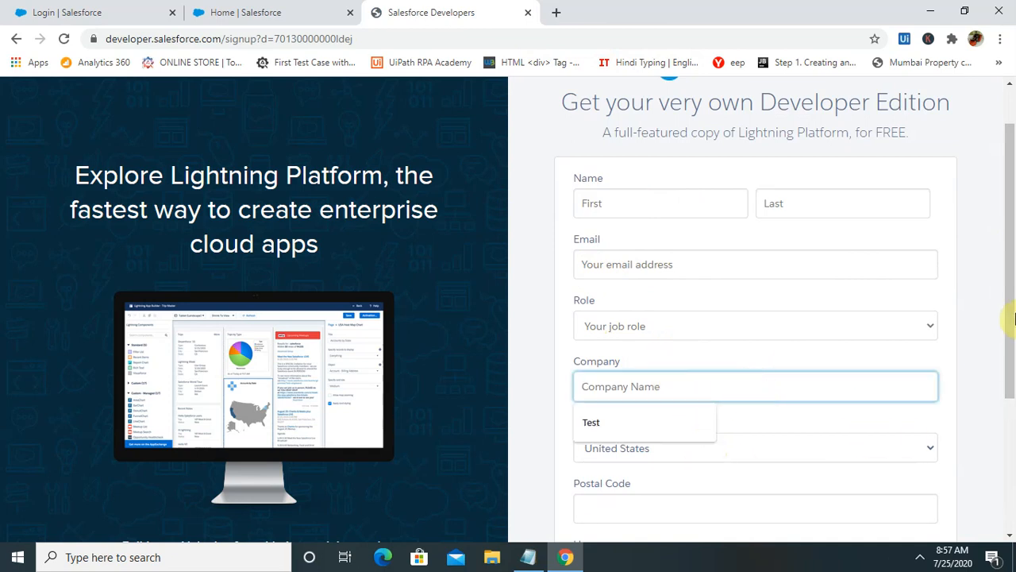
scroll(down, 3)
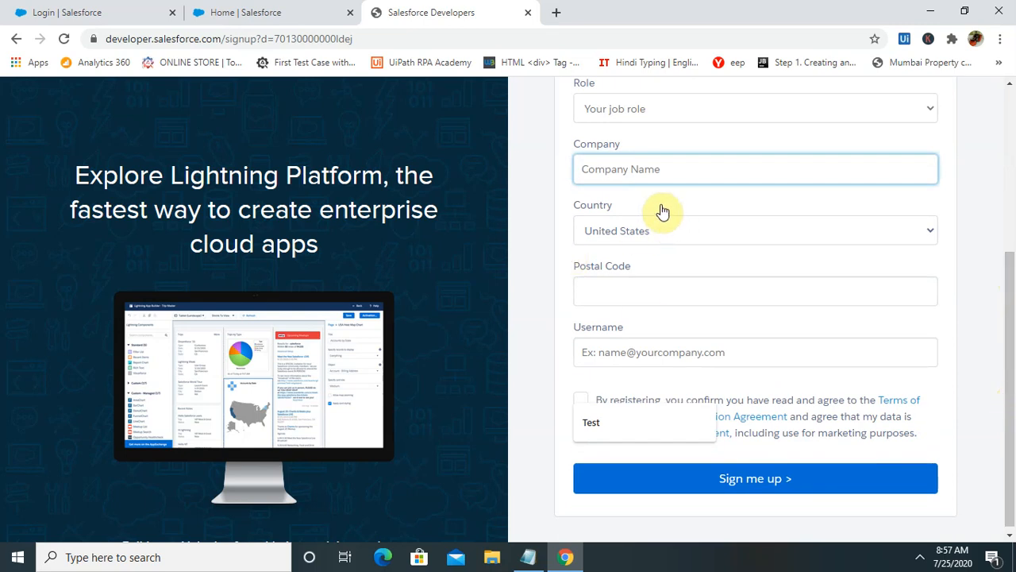
mouse_move(721, 241)
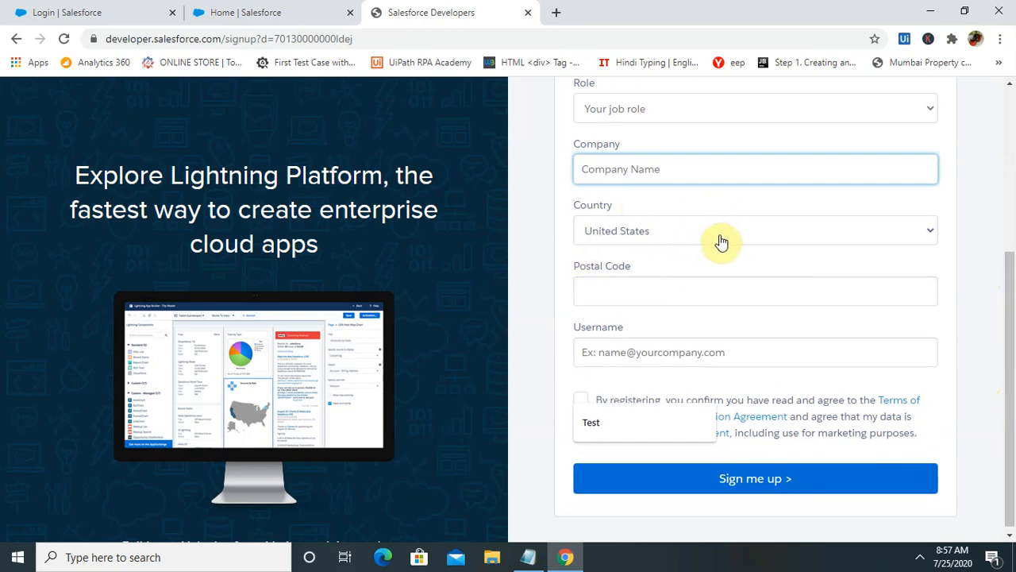
mouse_move(686, 305)
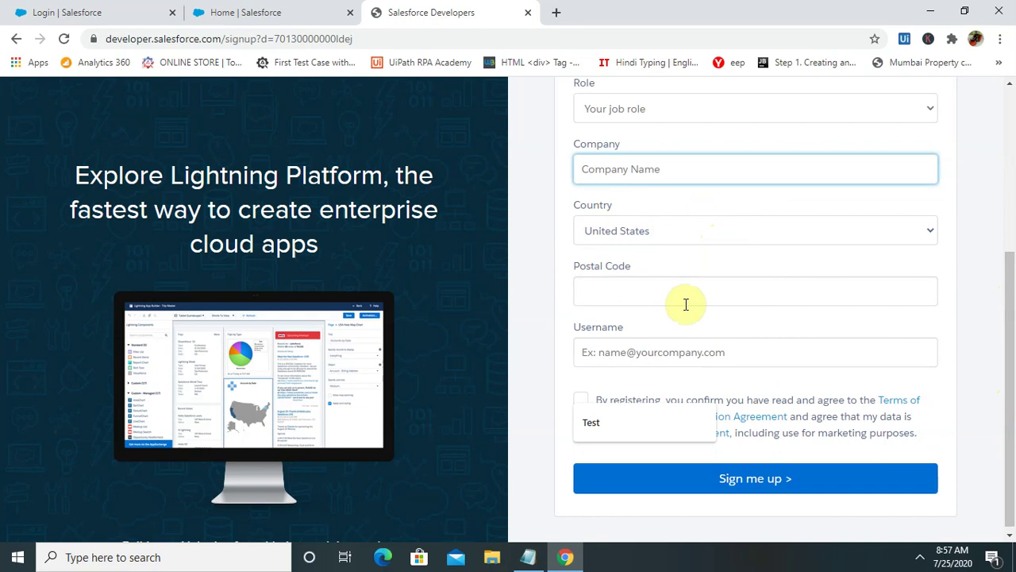
mouse_move(711, 352)
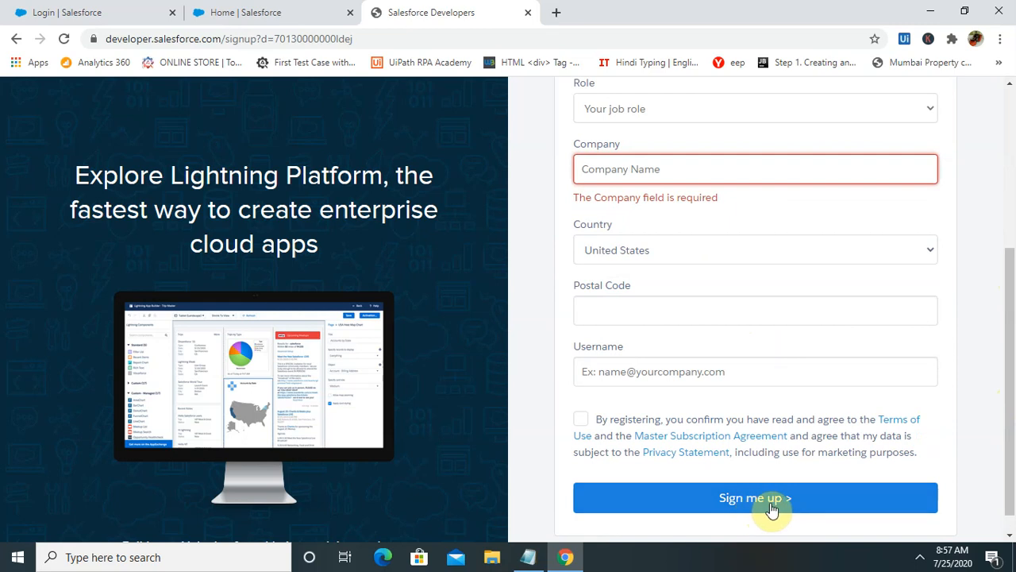
mouse_move(786, 512)
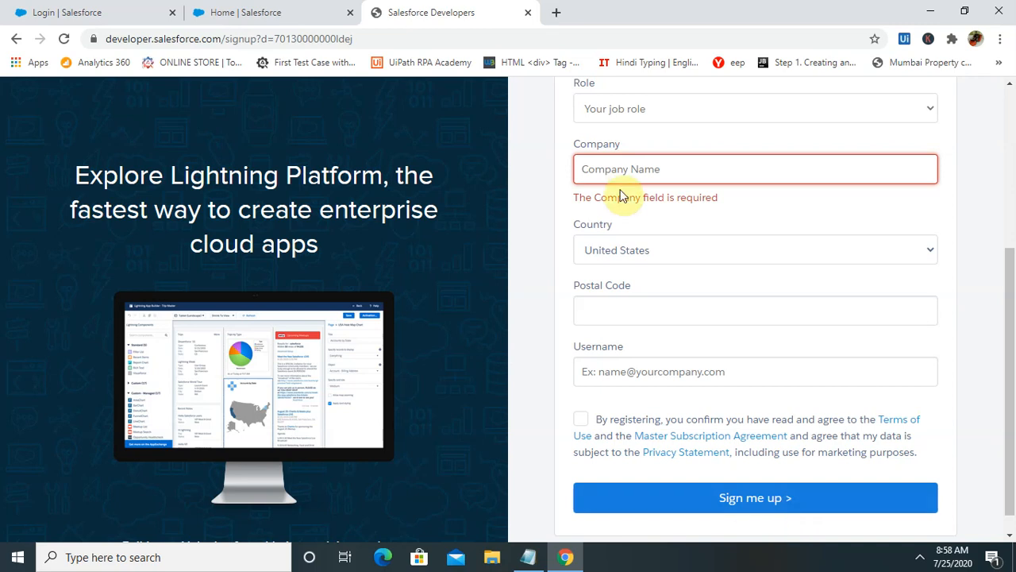
mouse_move(267, 13)
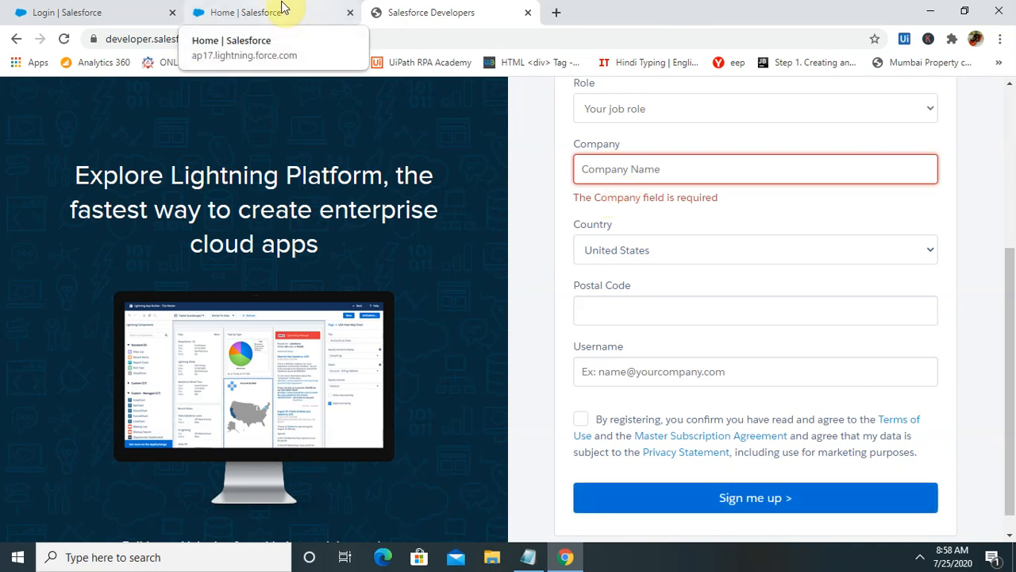
click(262, 13)
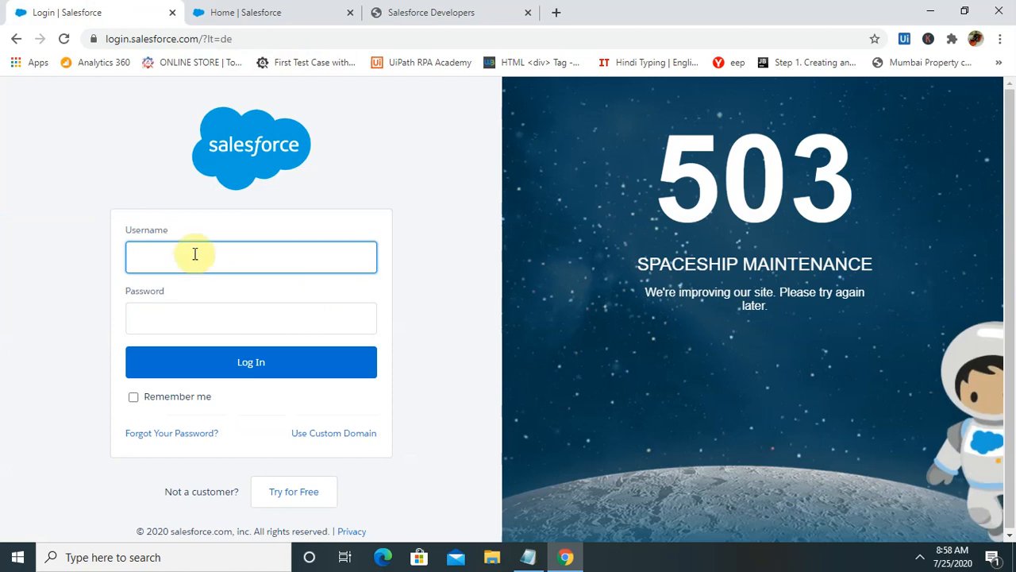
- Log in with the username and return to the signup form still flagging Company as required
click(251, 257)
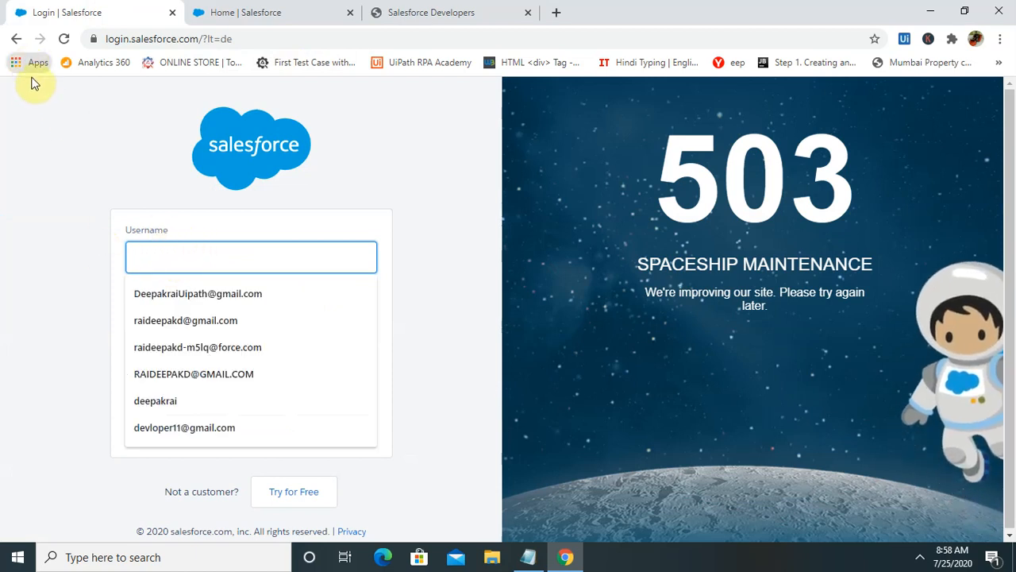
click(251, 257)
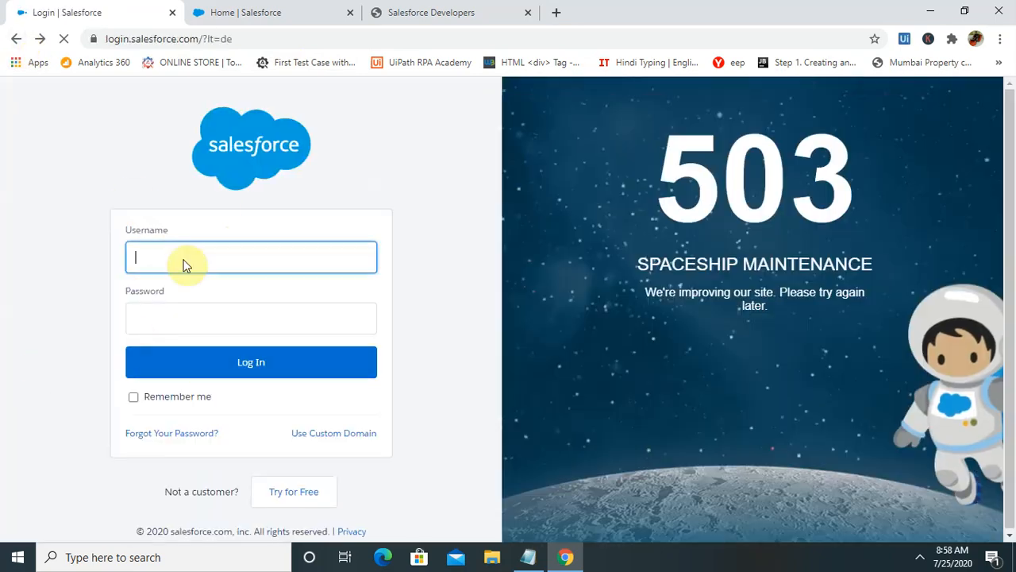
mouse_move(298, 362)
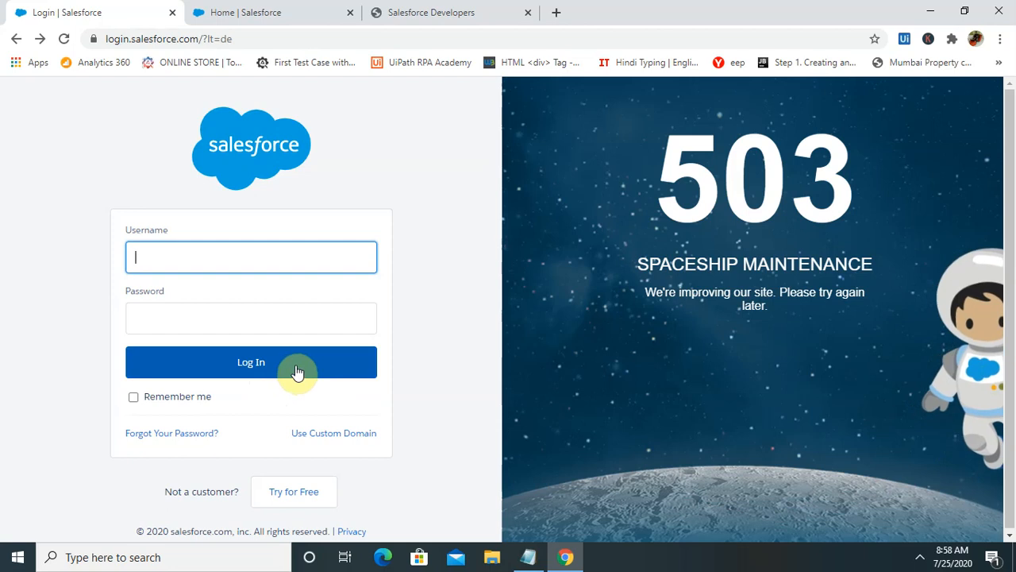
click(251, 362)
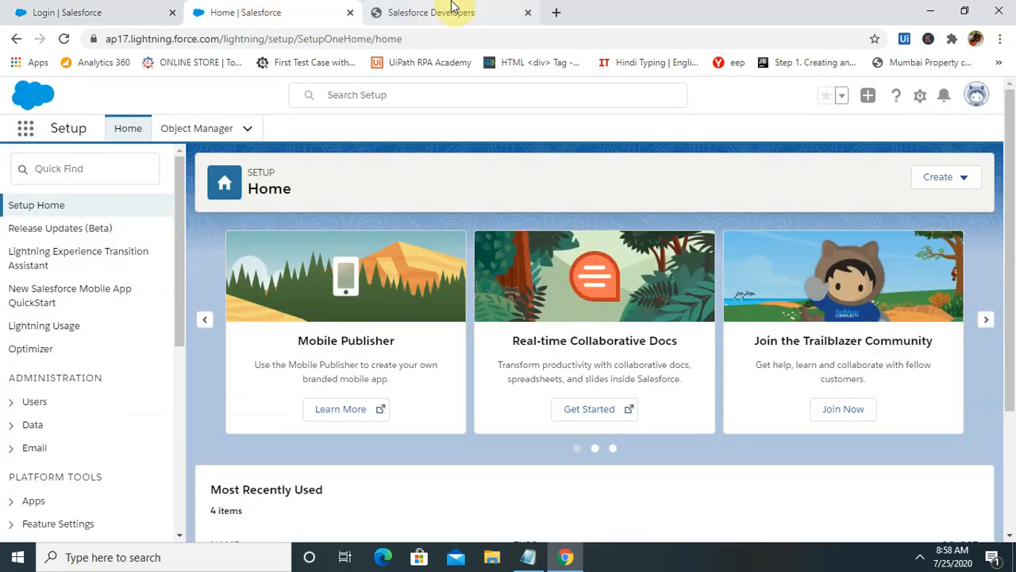
click(432, 13)
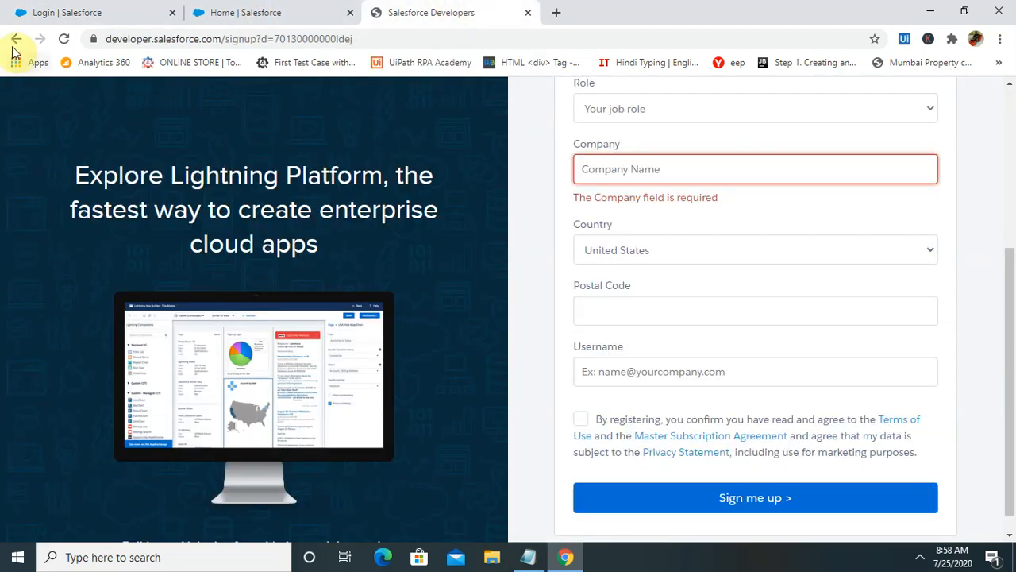
- From the Developers home profile menu, enter My Developer Account to reach Setup Home
click(15, 38)
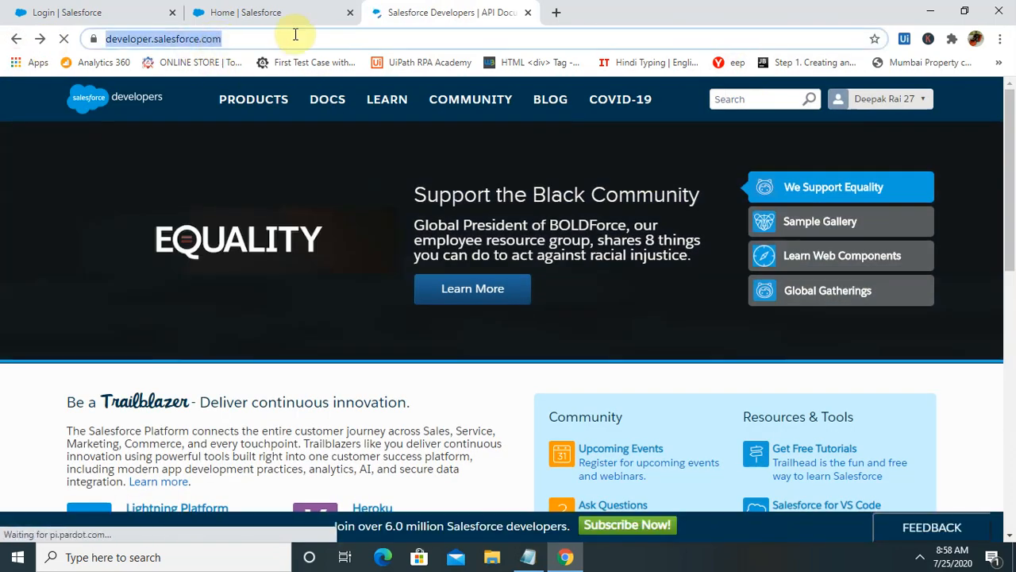
mouse_move(808, 146)
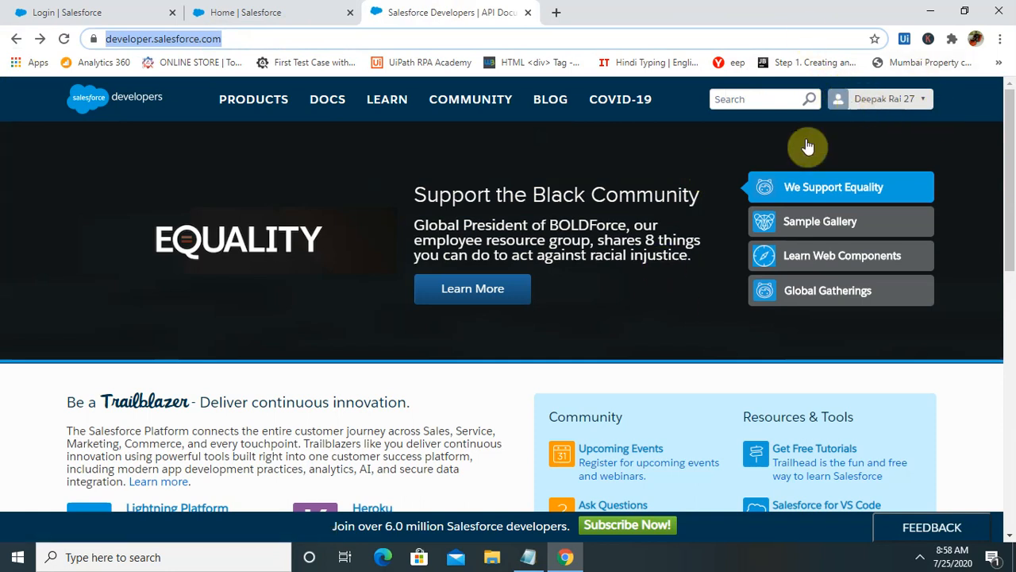
scroll(down, 3)
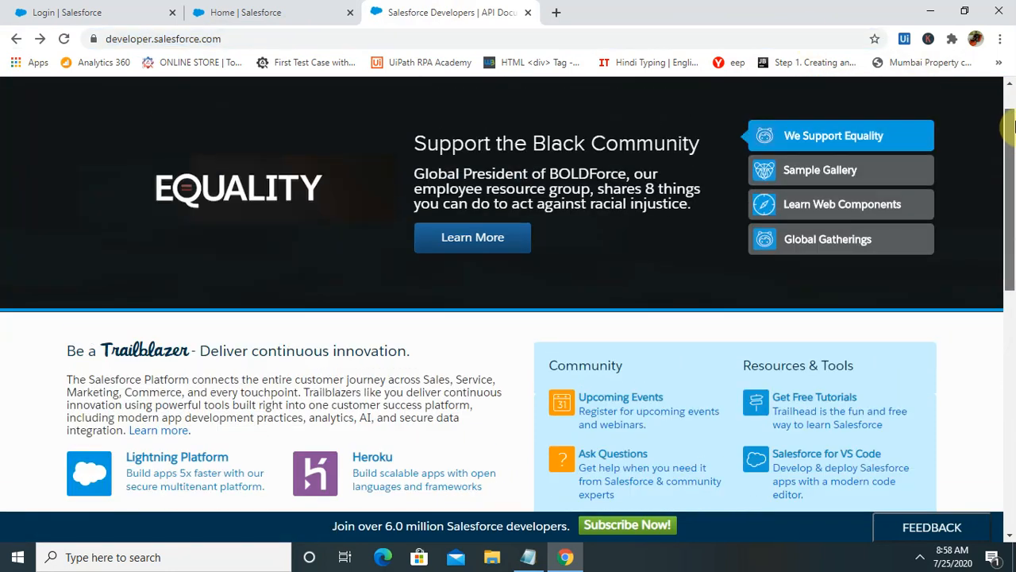
click(880, 99)
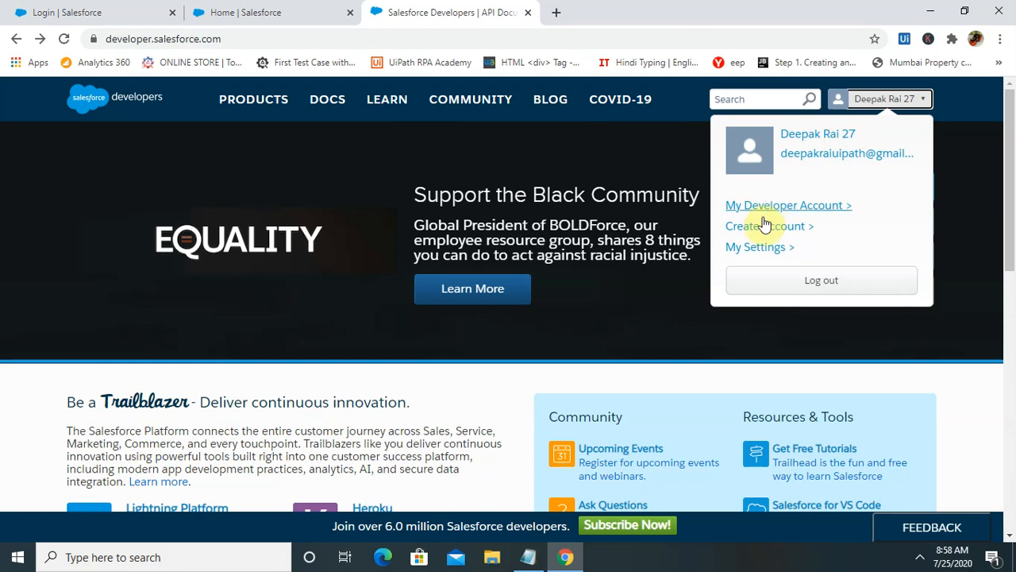
mouse_move(787, 205)
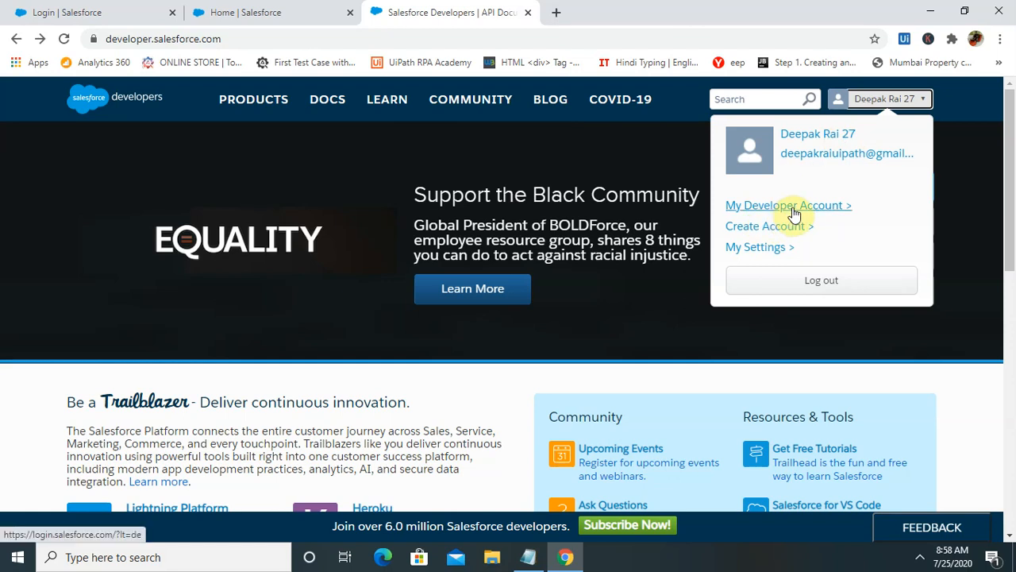
mouse_move(797, 205)
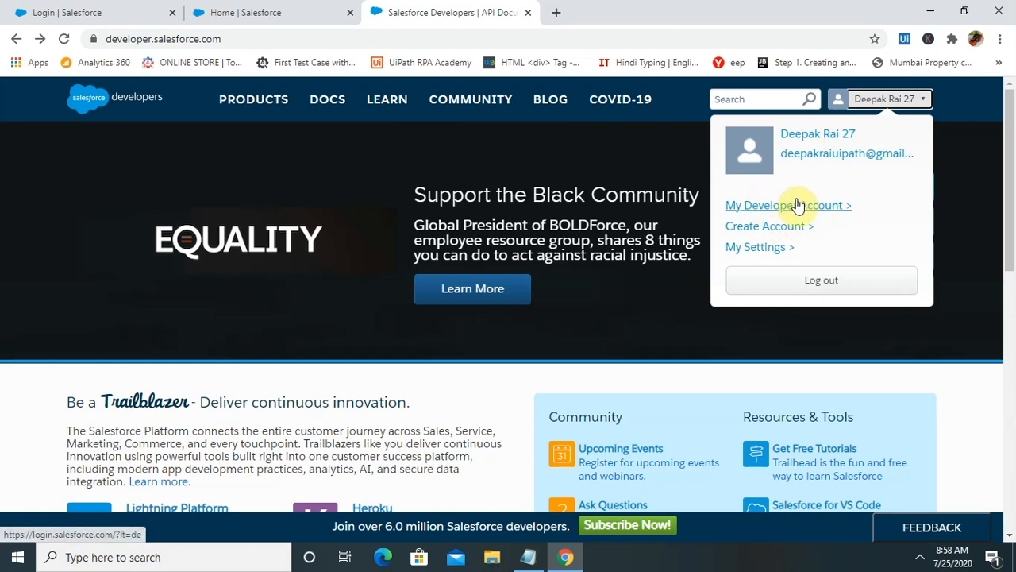
click(787, 205)
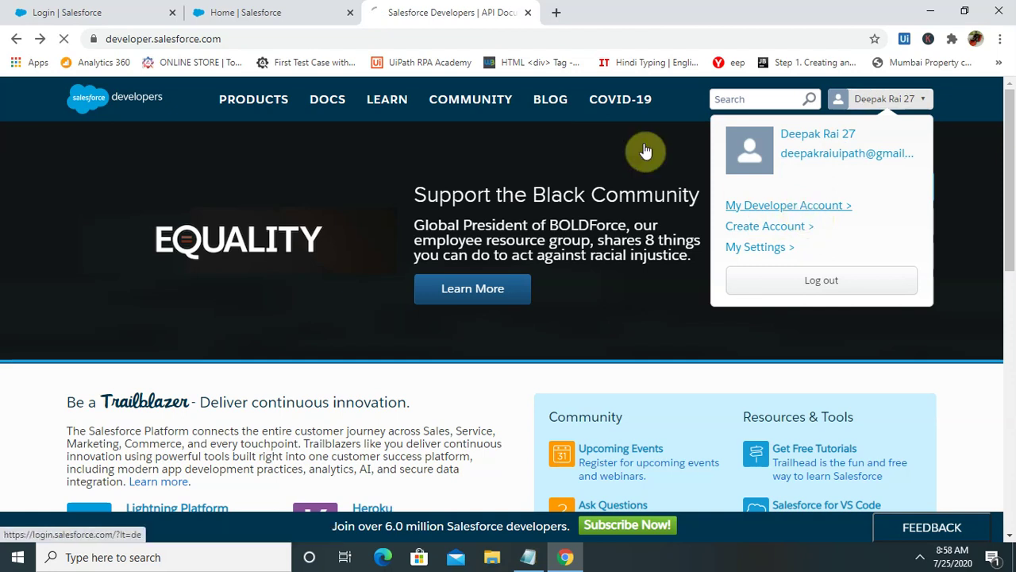
click(821, 279)
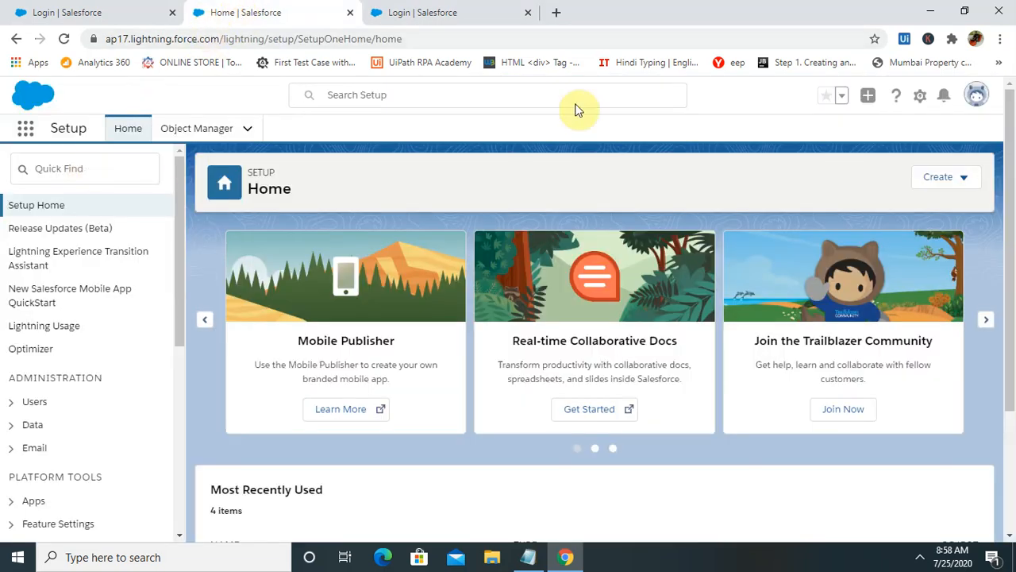
mouse_move(985, 111)
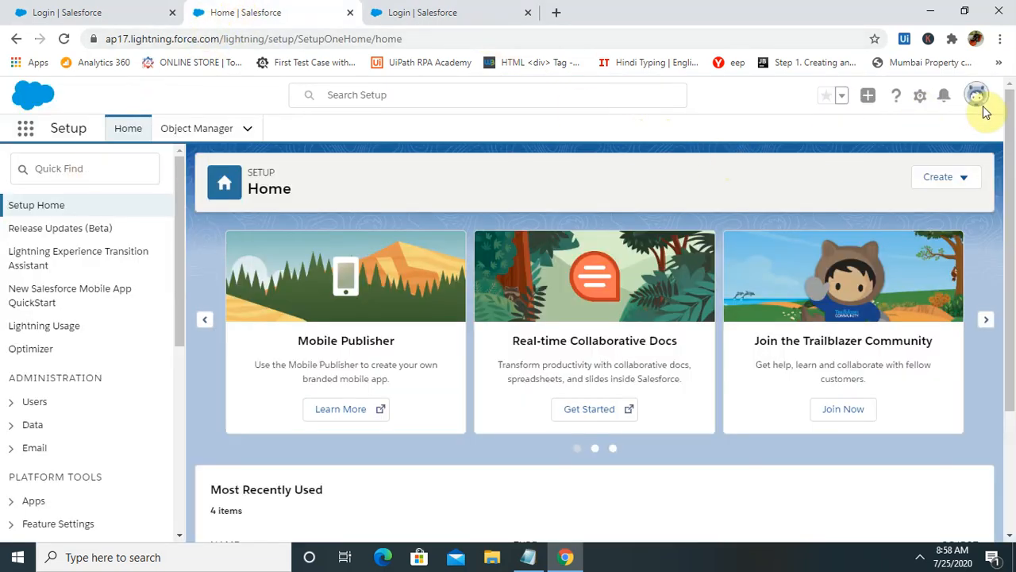
mouse_move(393, 265)
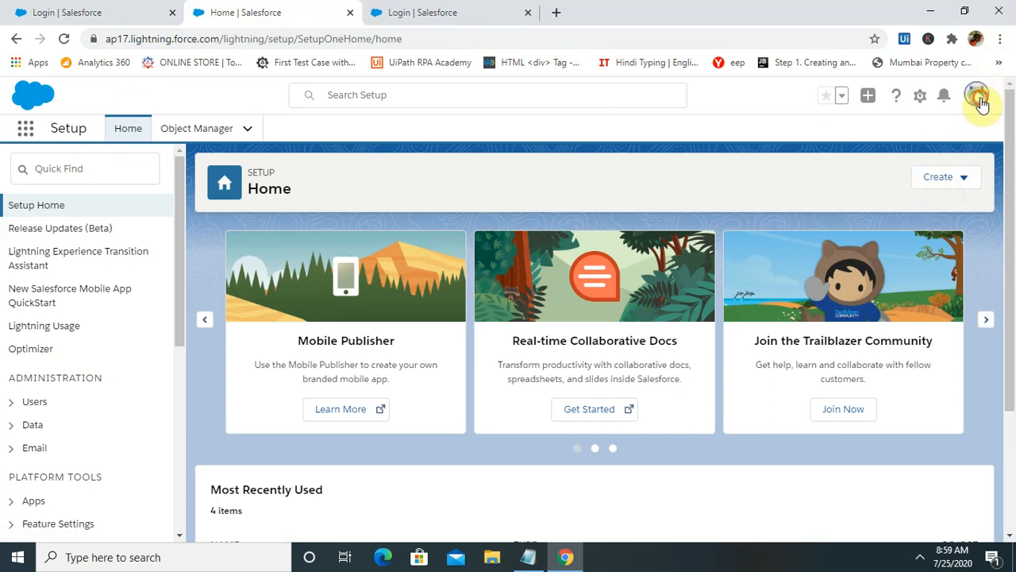
click(976, 95)
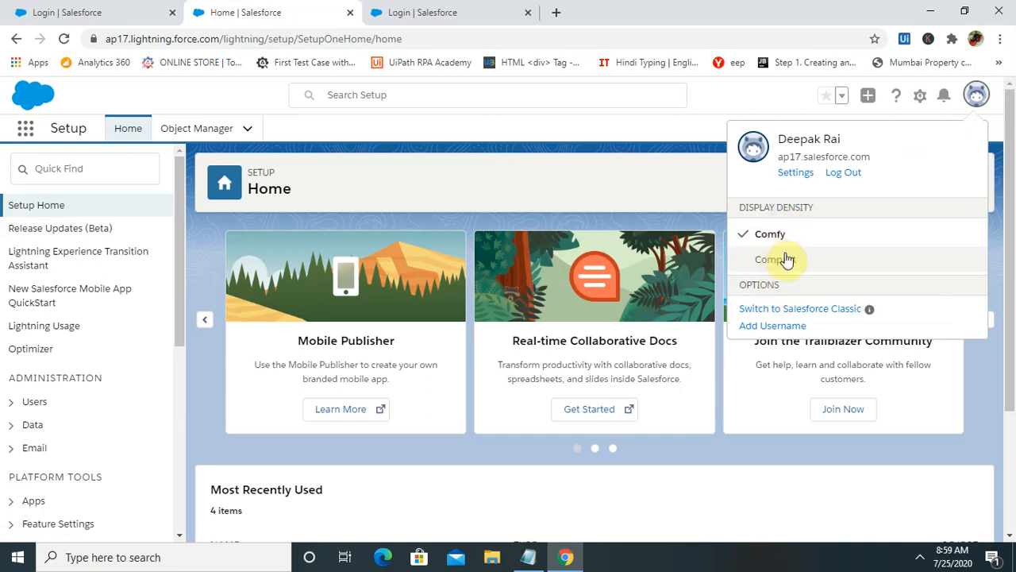
mouse_move(800, 189)
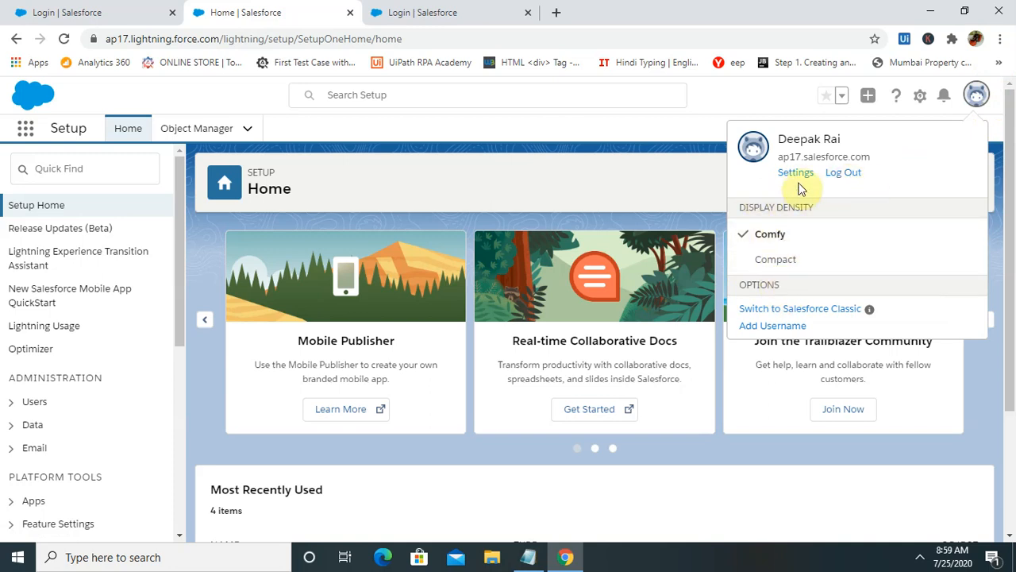
mouse_move(991, 384)
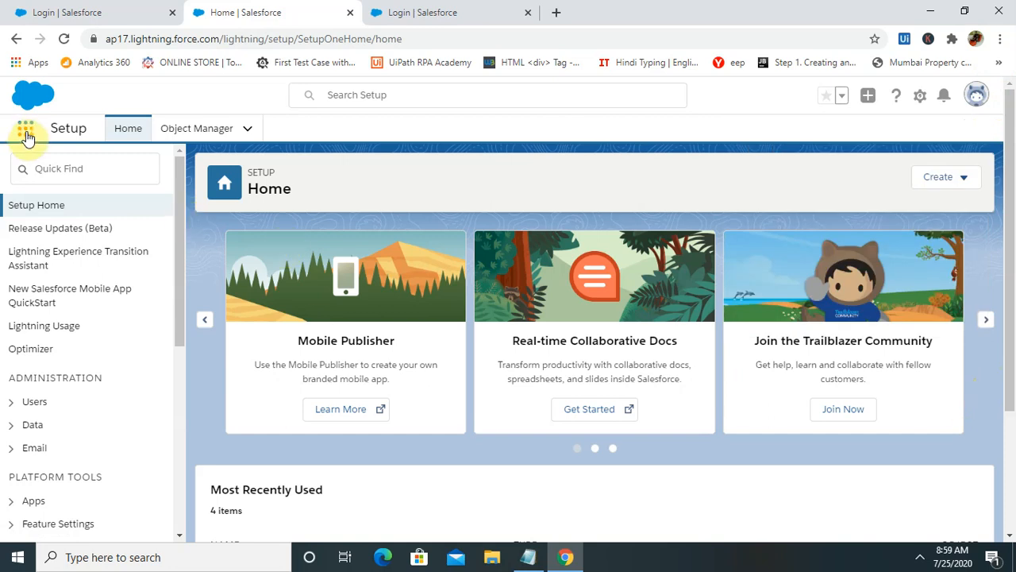
- Choose Marketing from the App Launcher so its home page with Quarterly Performance shows
click(25, 127)
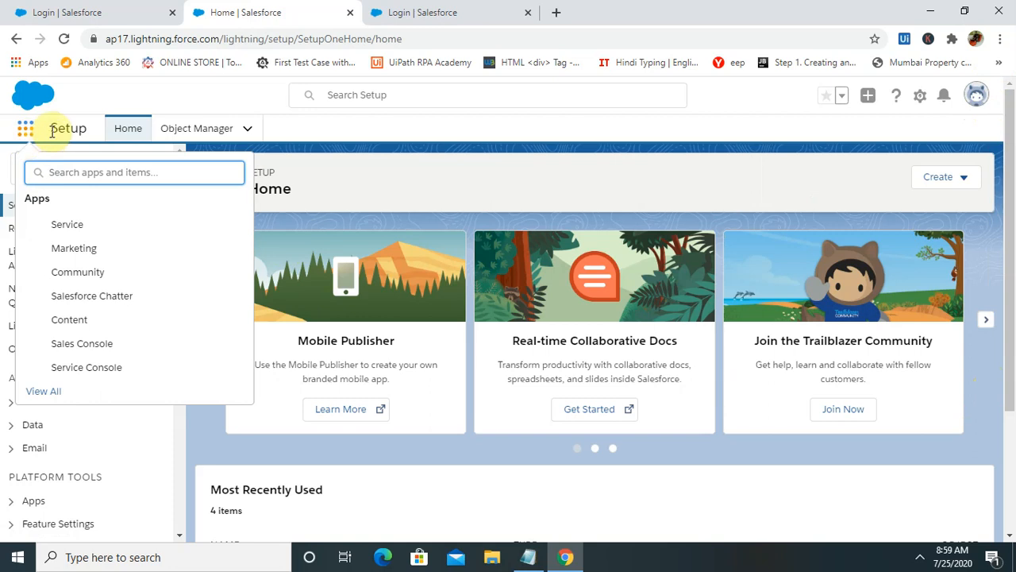
mouse_move(89, 224)
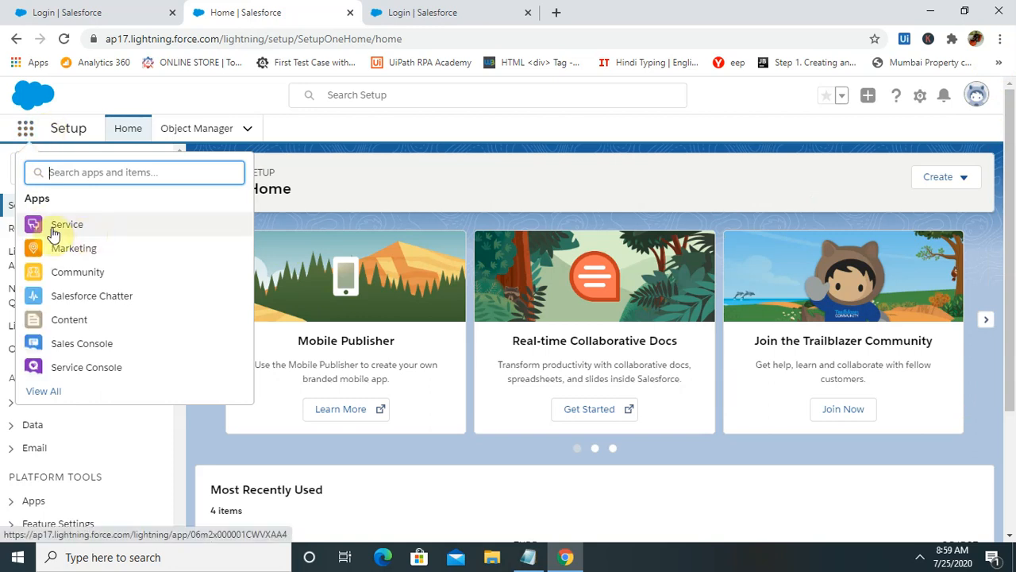
mouse_move(73, 248)
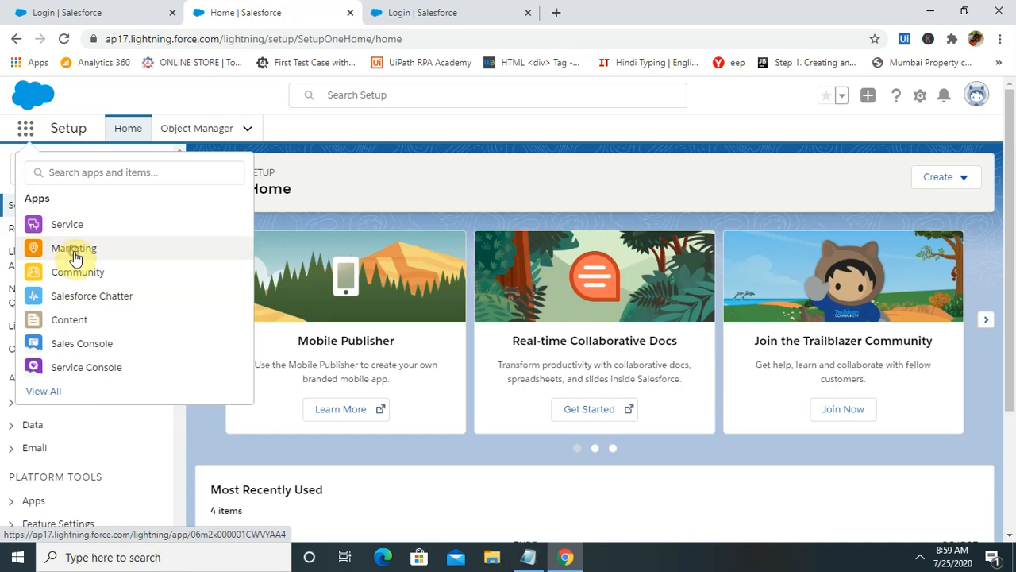
click(73, 248)
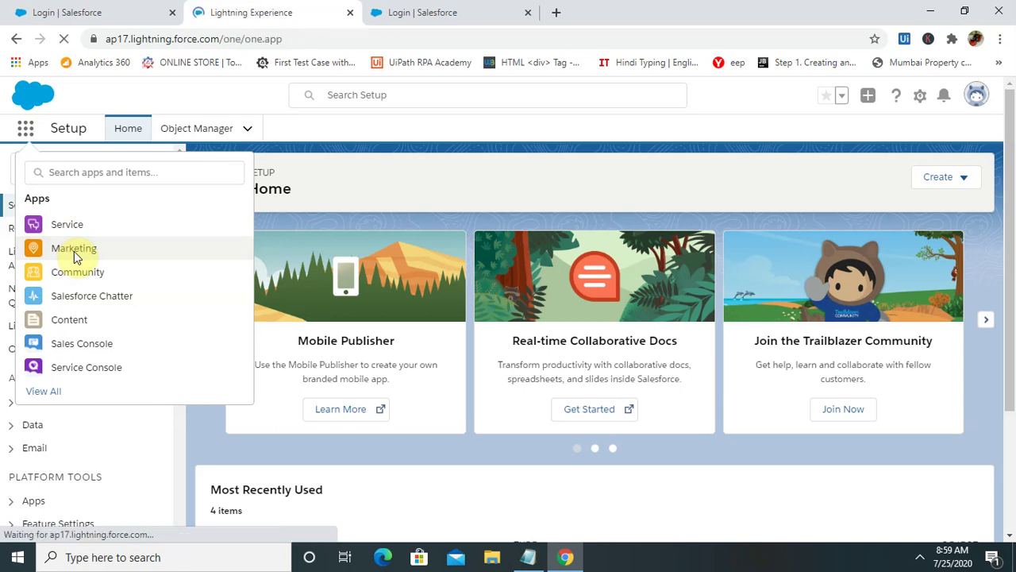
click(73, 247)
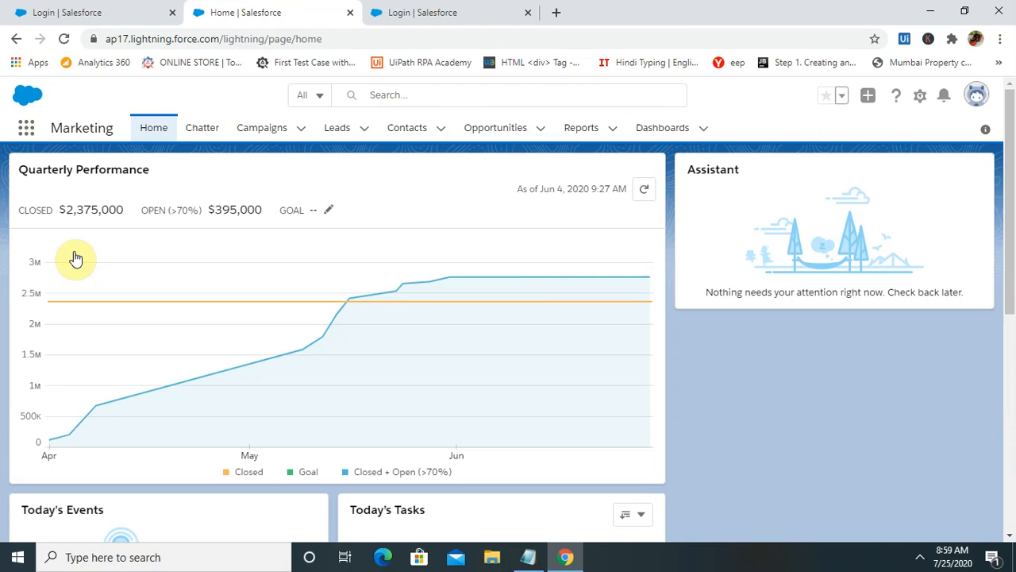
mouse_move(262, 127)
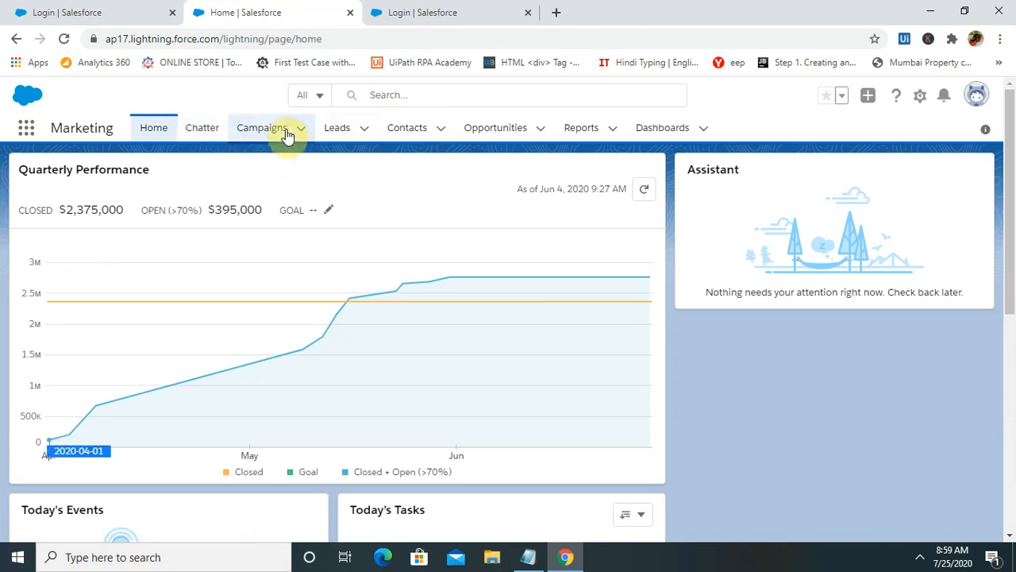
mouse_move(324, 157)
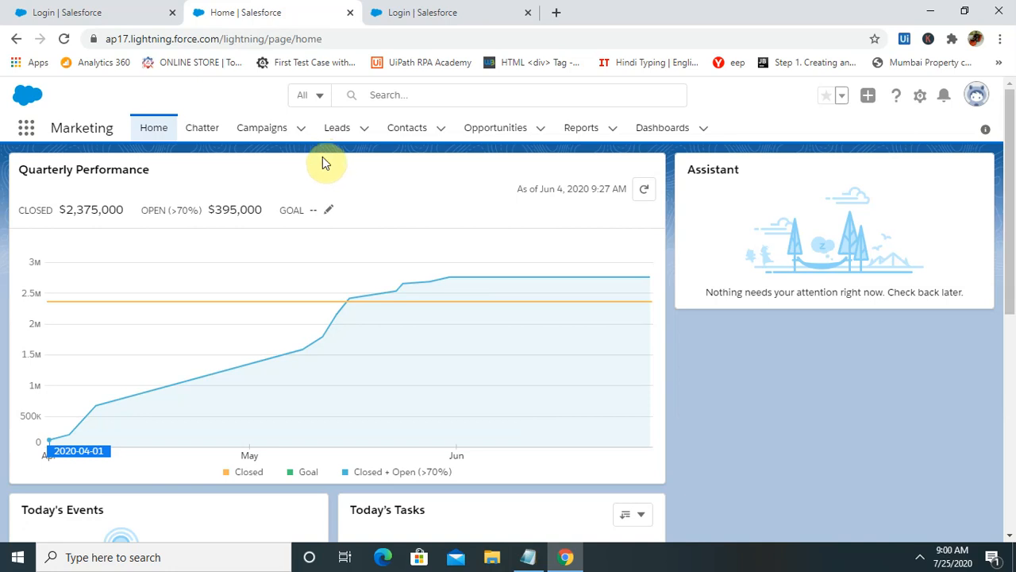
mouse_move(197, 229)
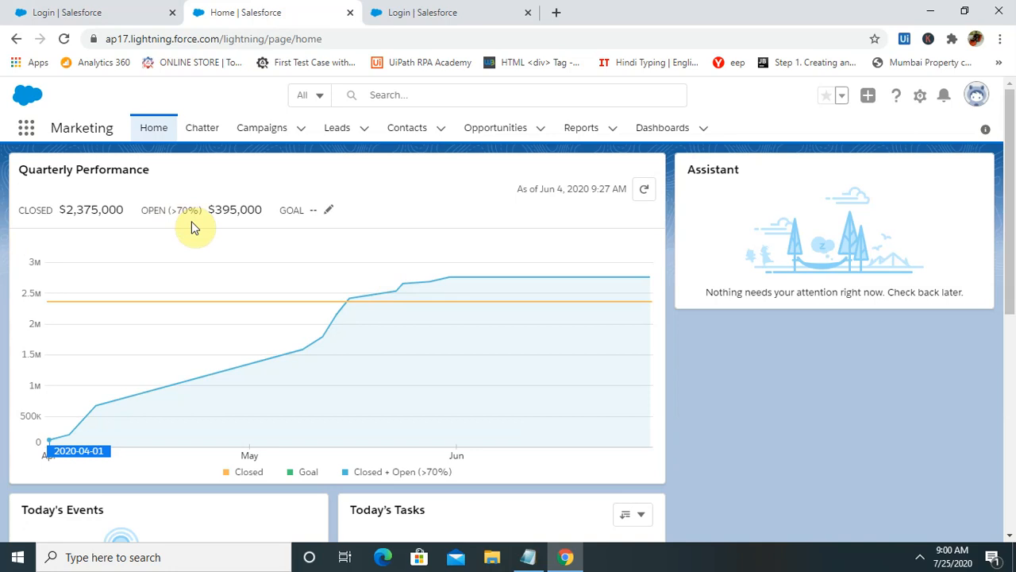
mouse_move(534, 321)
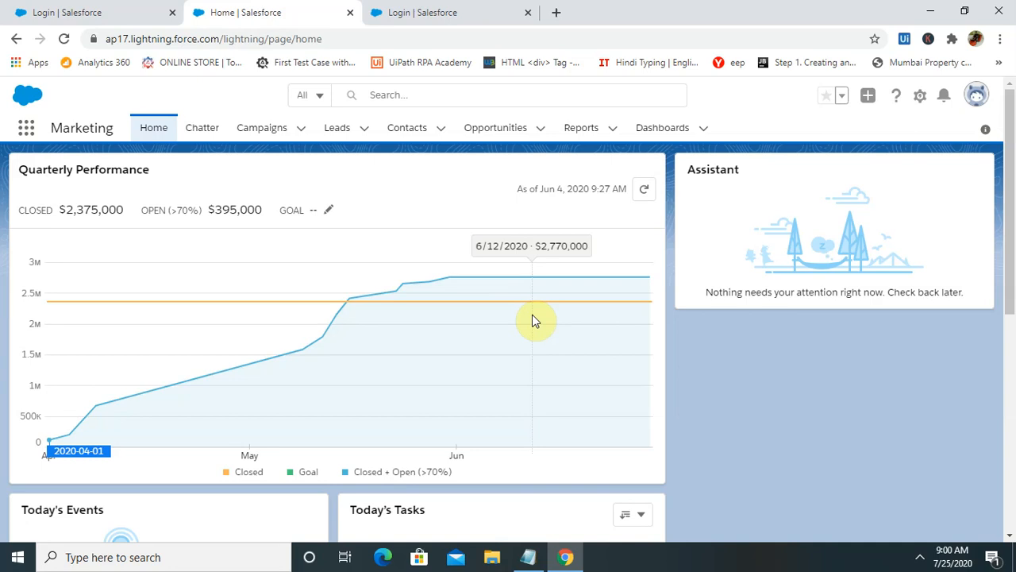
mouse_move(542, 320)
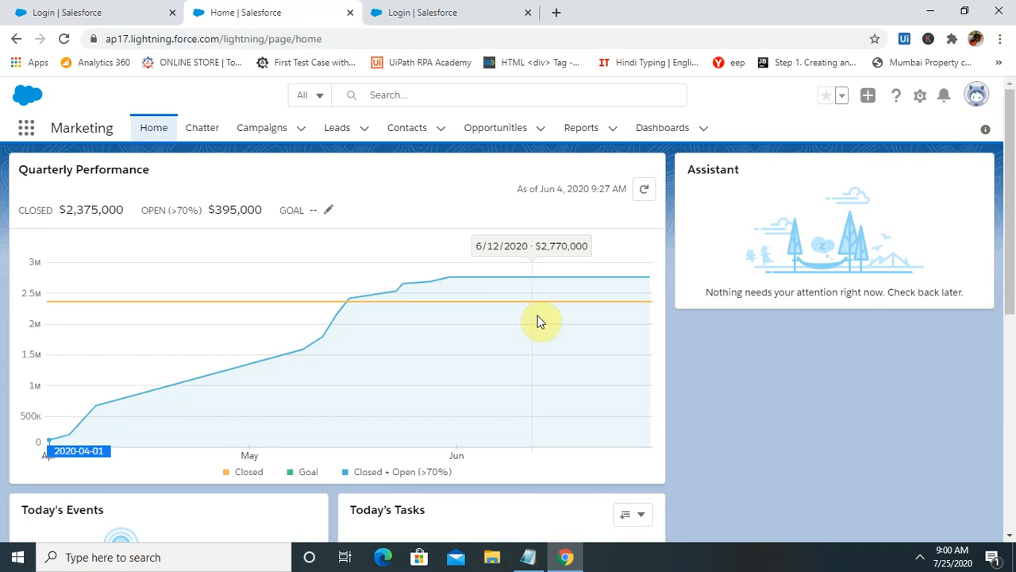